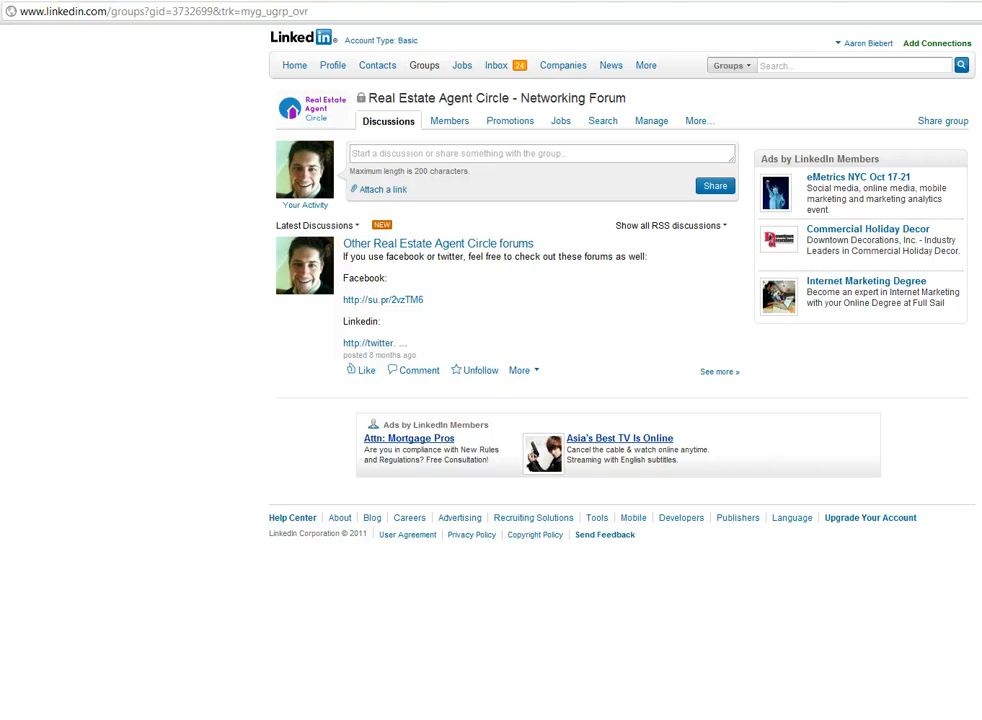
mouse_move(132, 368)
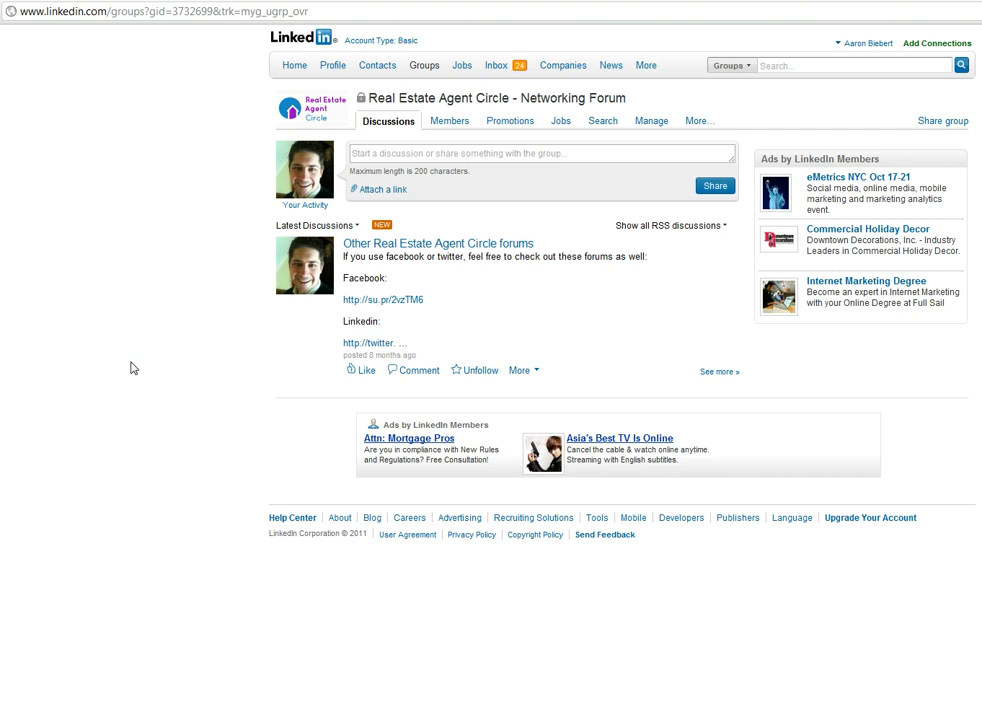
mouse_move(244, 68)
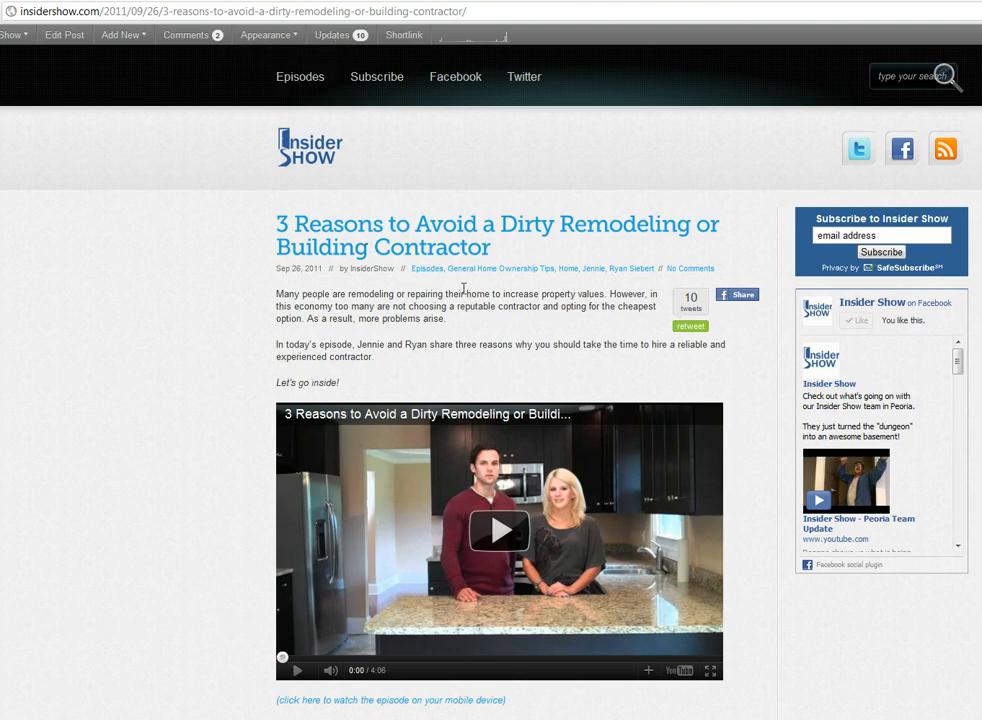
mouse_move(944, 148)
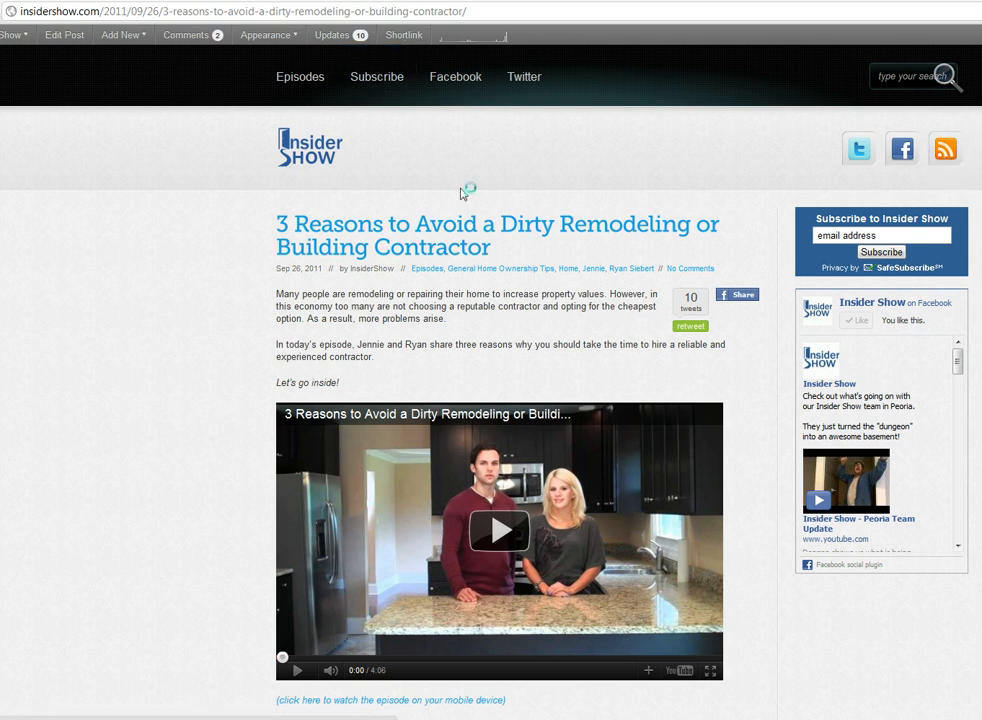
- Go to the Insider Show Subscribe page and follow its RSS feed icon to FeedBurner
click(376, 56)
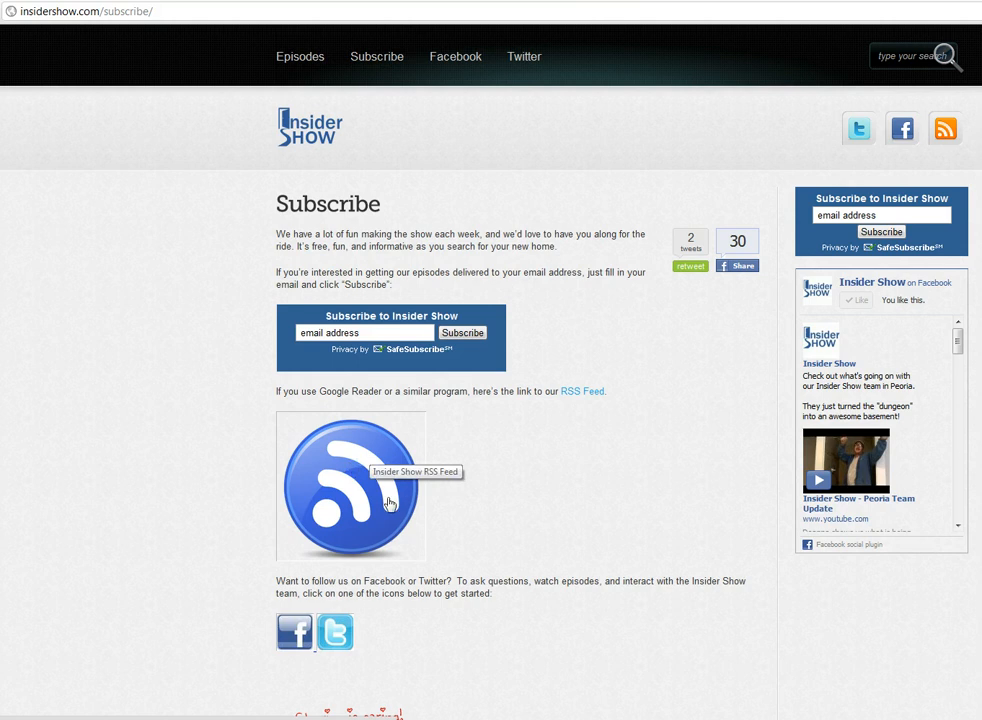
click(352, 488)
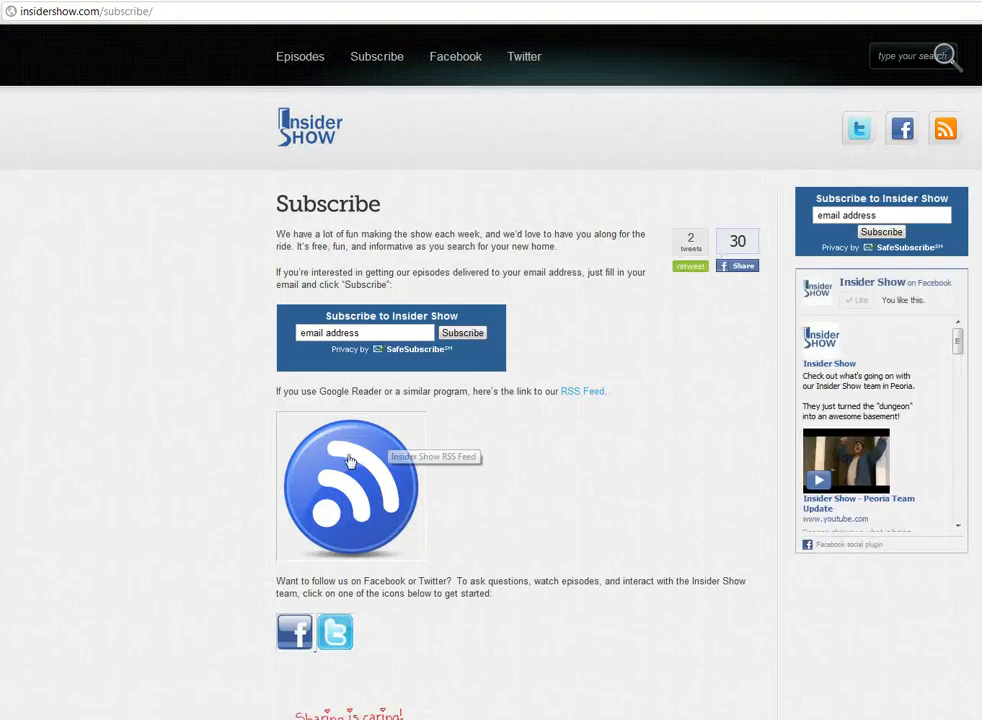
click(350, 488)
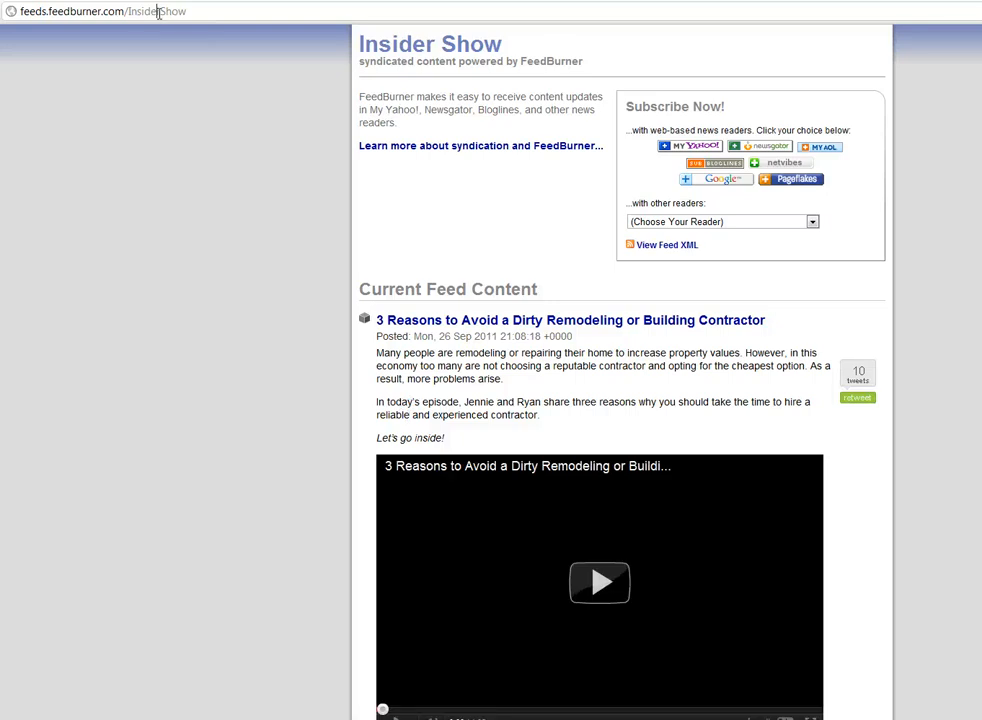
- Copy the FeedBurner feed address and return to the LinkedIn group's management area
click(96, 12)
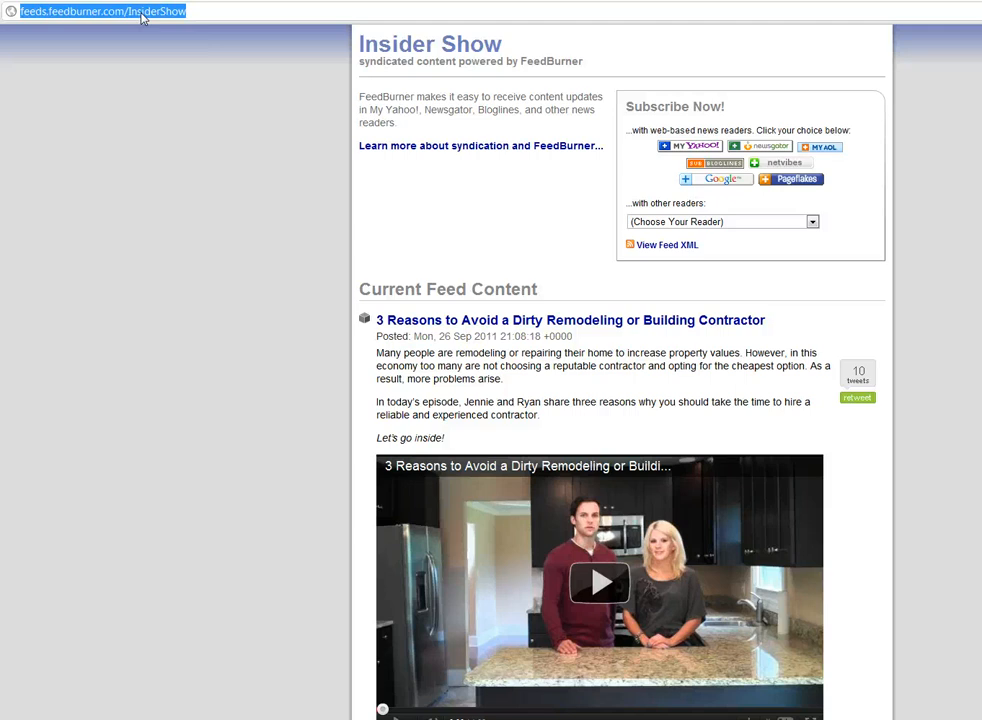
mouse_move(248, 50)
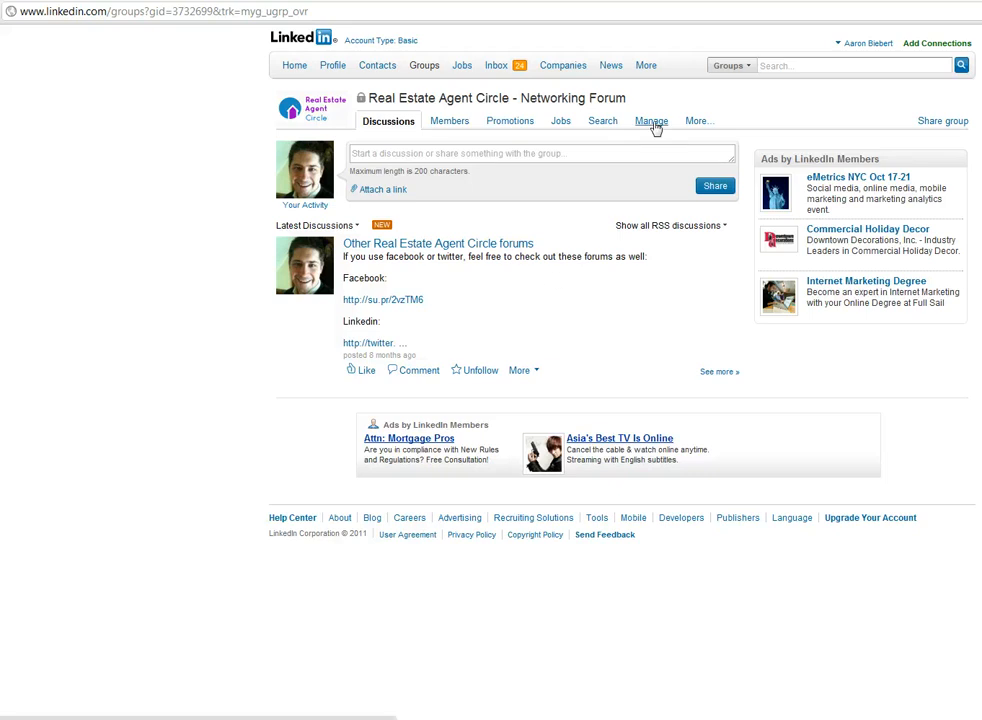
click(652, 122)
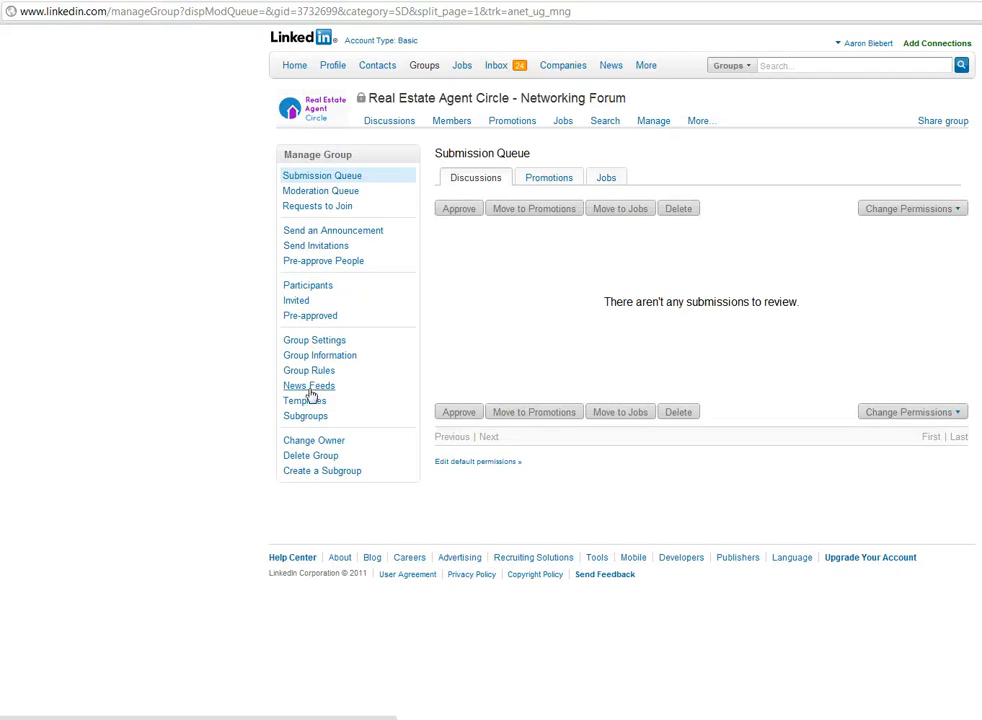
mouse_move(308, 160)
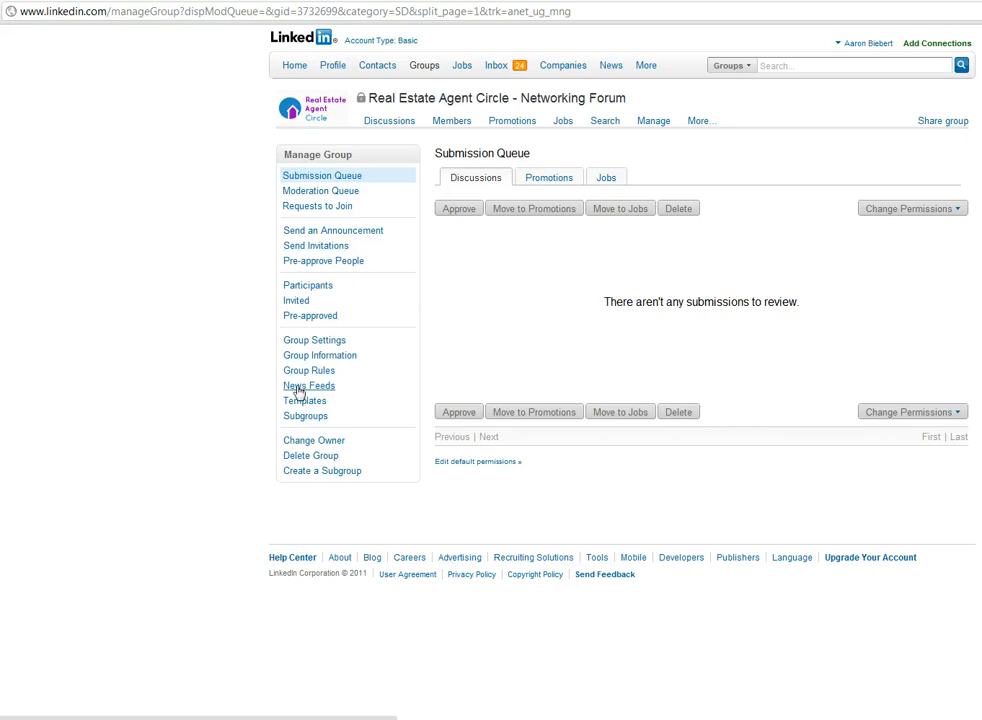
- Go to the group's Manage News Feeds page, currently listing no feeds
click(308, 384)
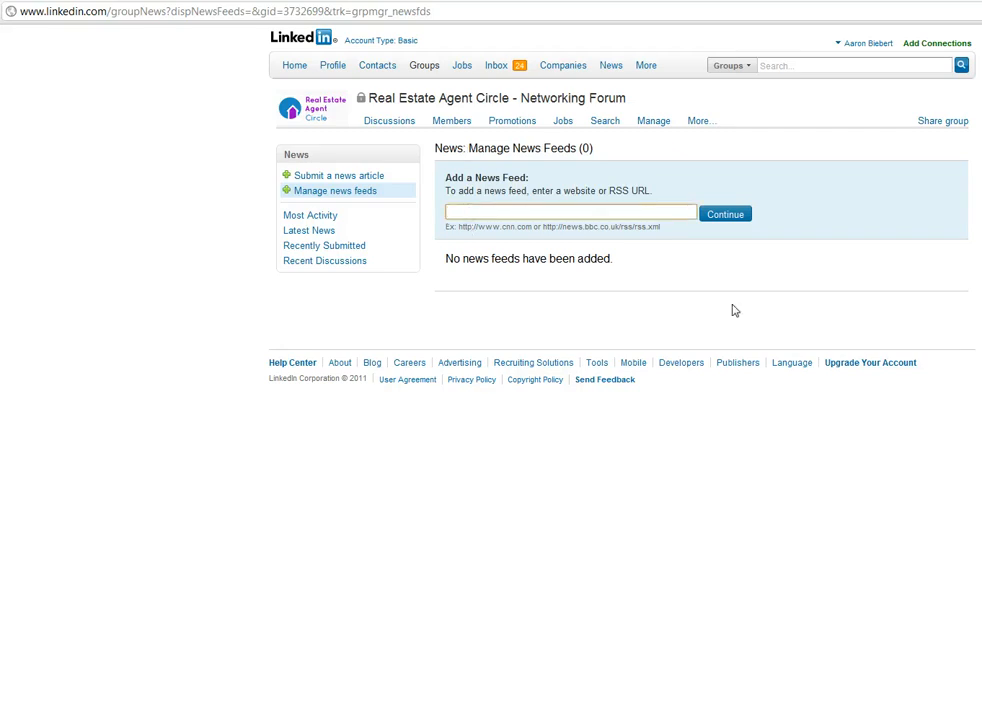
text(http://feeds.feedburner.com/InsiderShow)
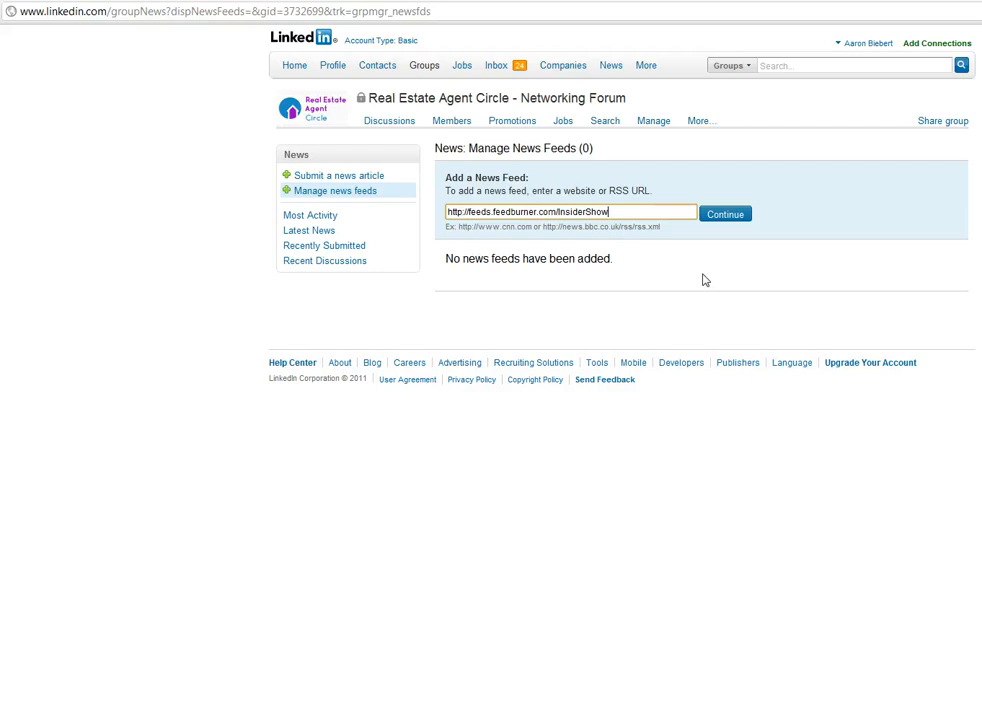
triple_click(568, 212)
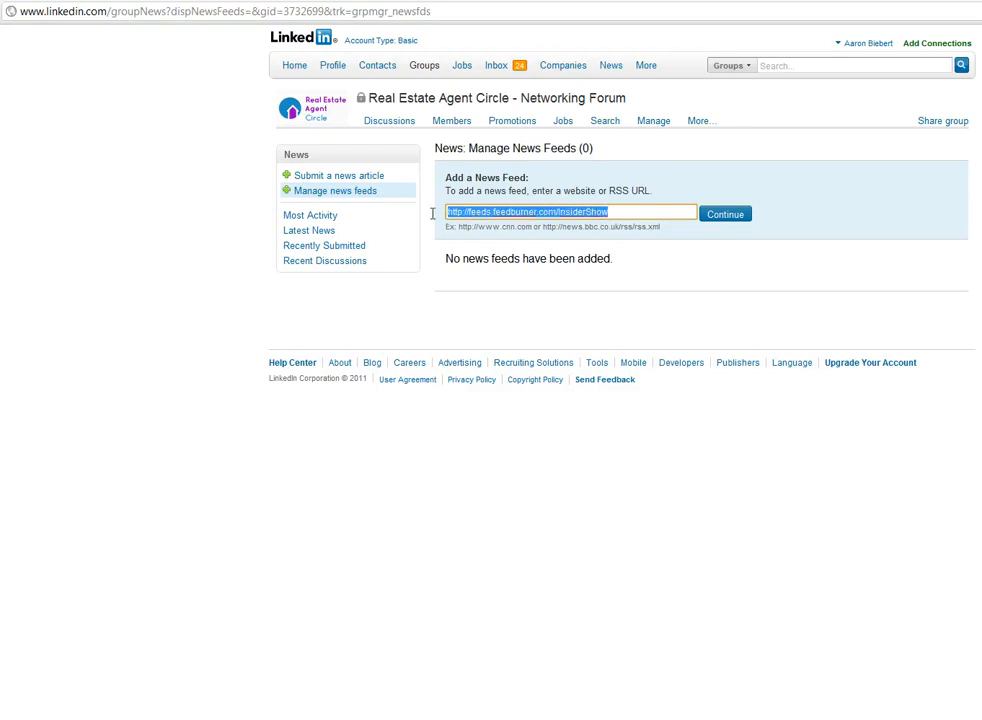
click(724, 212)
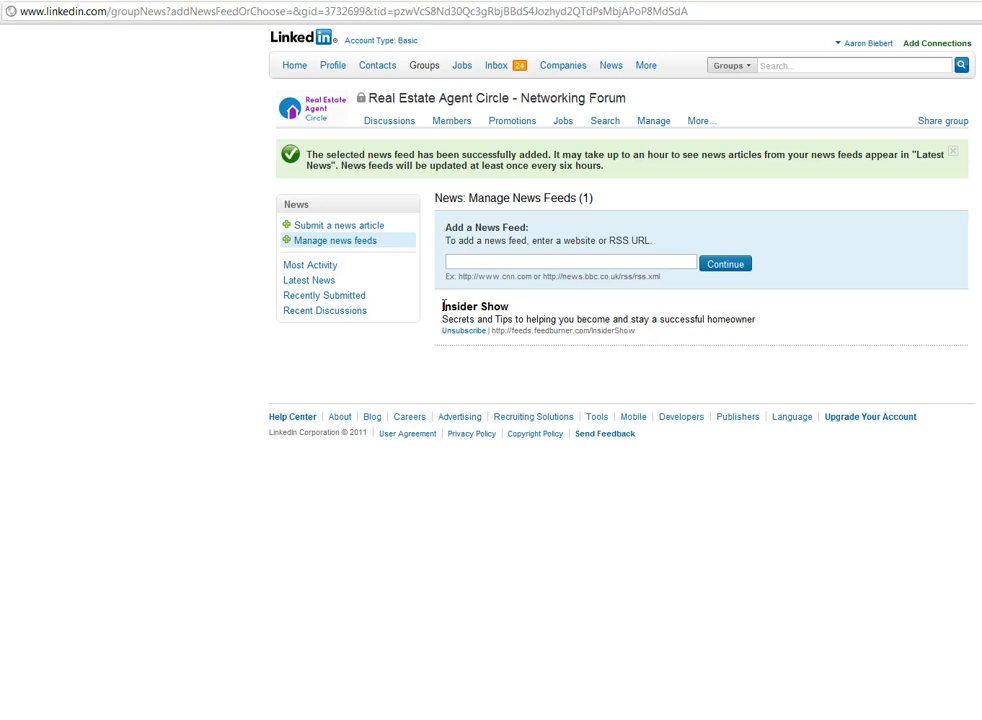
mouse_move(694, 340)
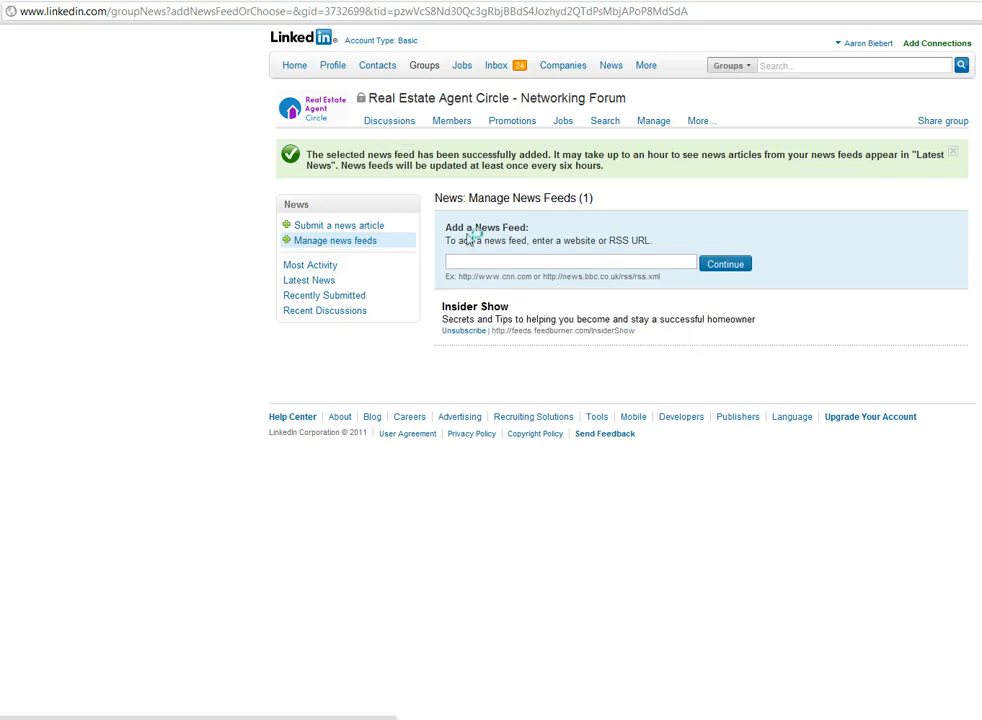
- Reload Manage News Feeds, showing Insider Show as the group's one feed
click(388, 120)
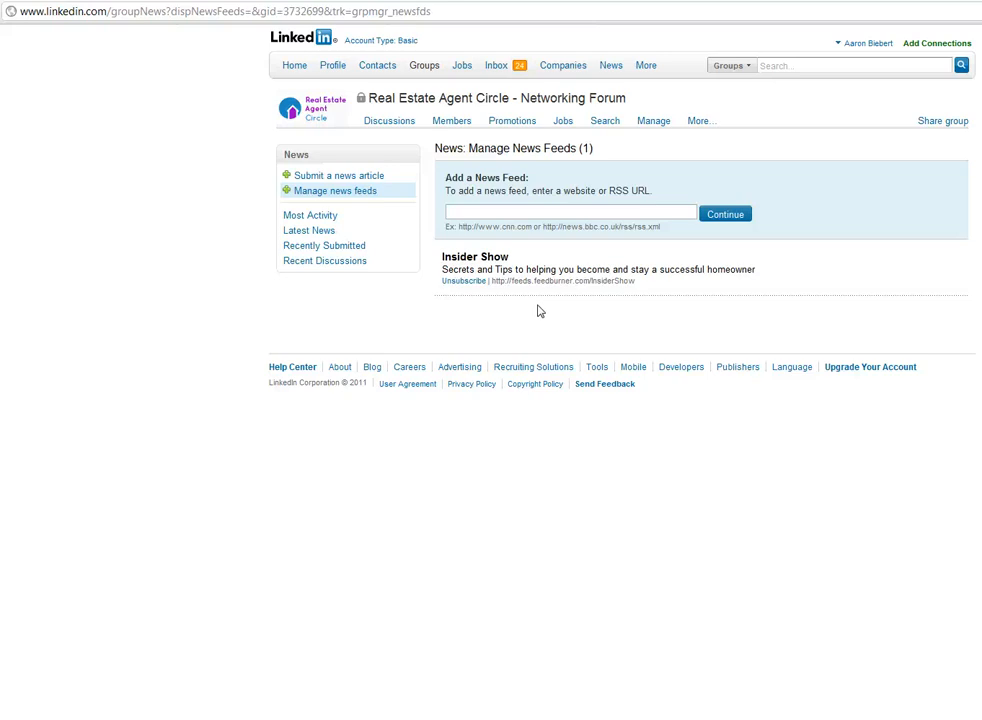
mouse_move(400, 506)
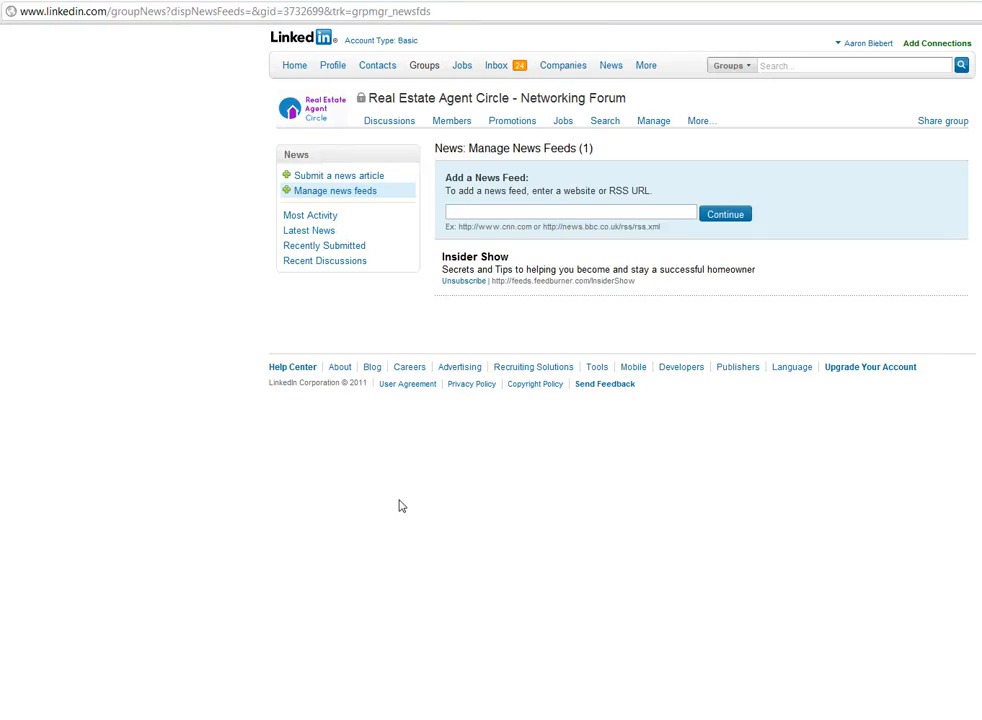